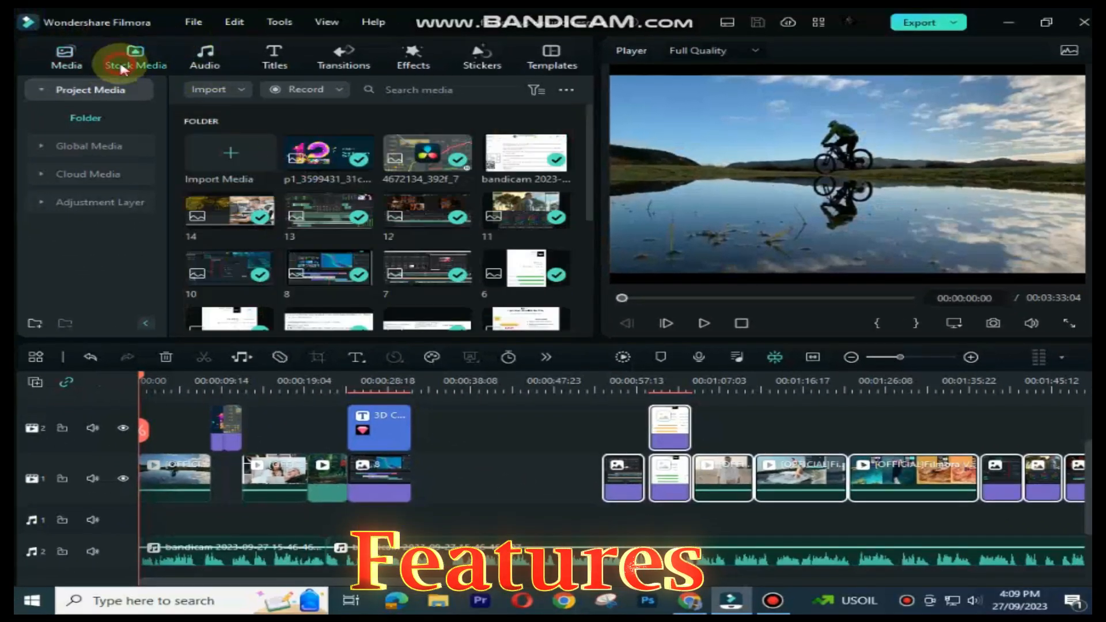
# Show the Stock Media library listing Pexels stock videos
pyautogui.click(135, 56)
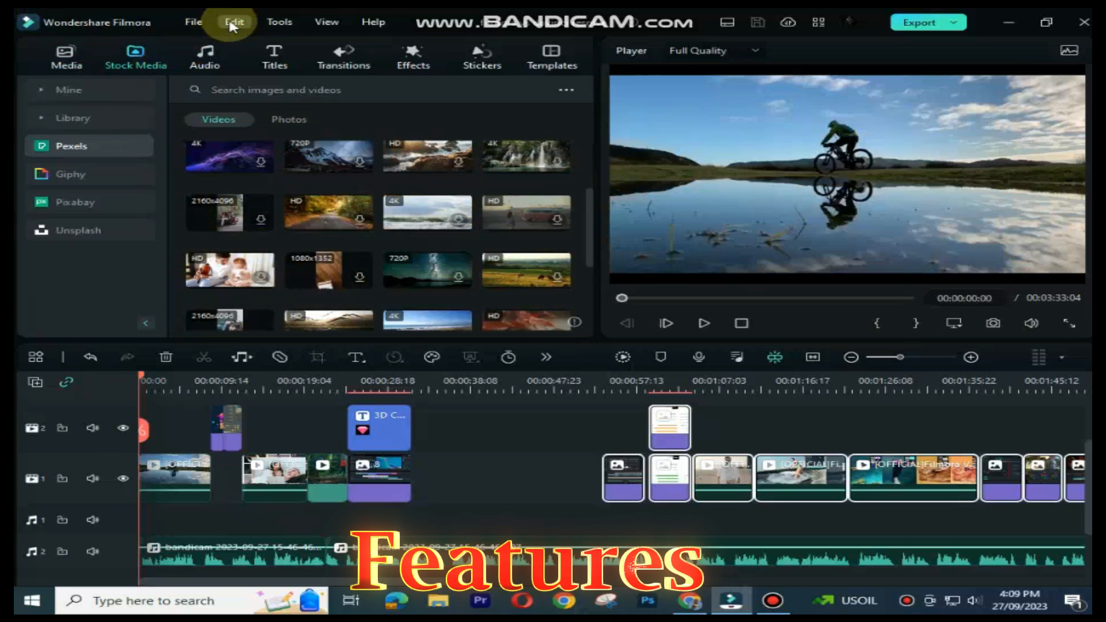
pyautogui.moveTo(373, 22)
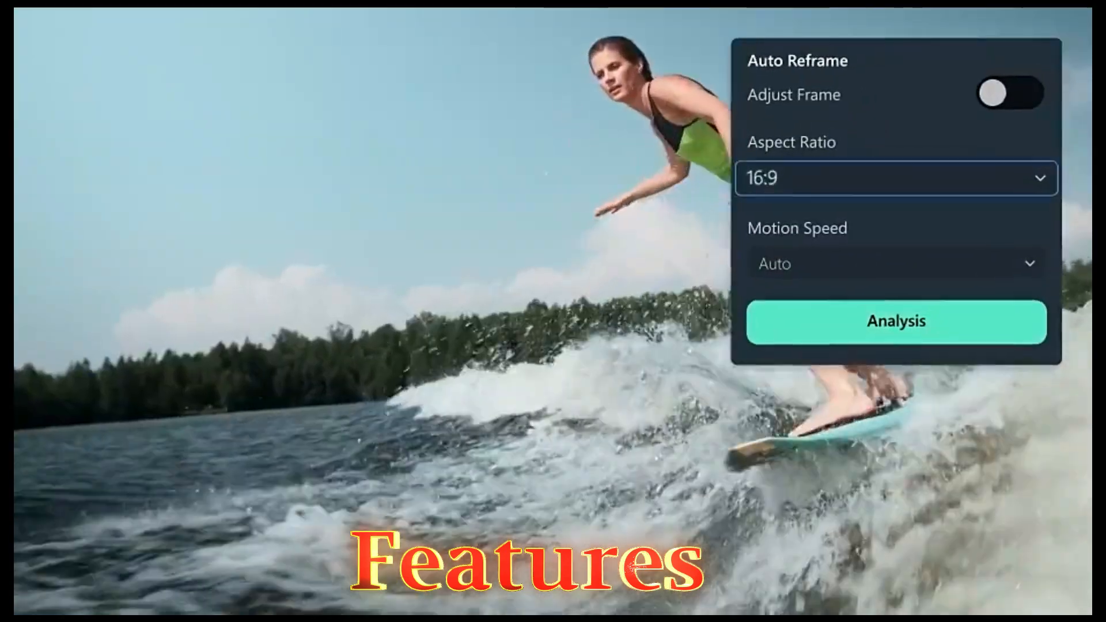
# Open Auto Reframe for the surfing clip, showing 16:9 aspect ratio and Auto motion speed
pyautogui.click(1009, 93)
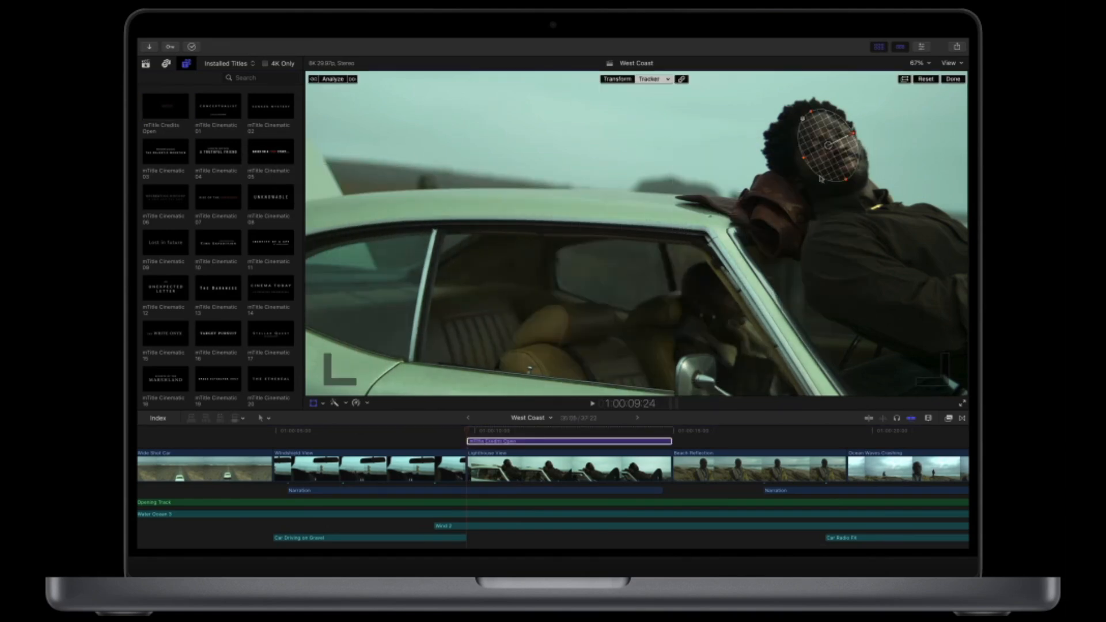
pyautogui.click(331, 78)
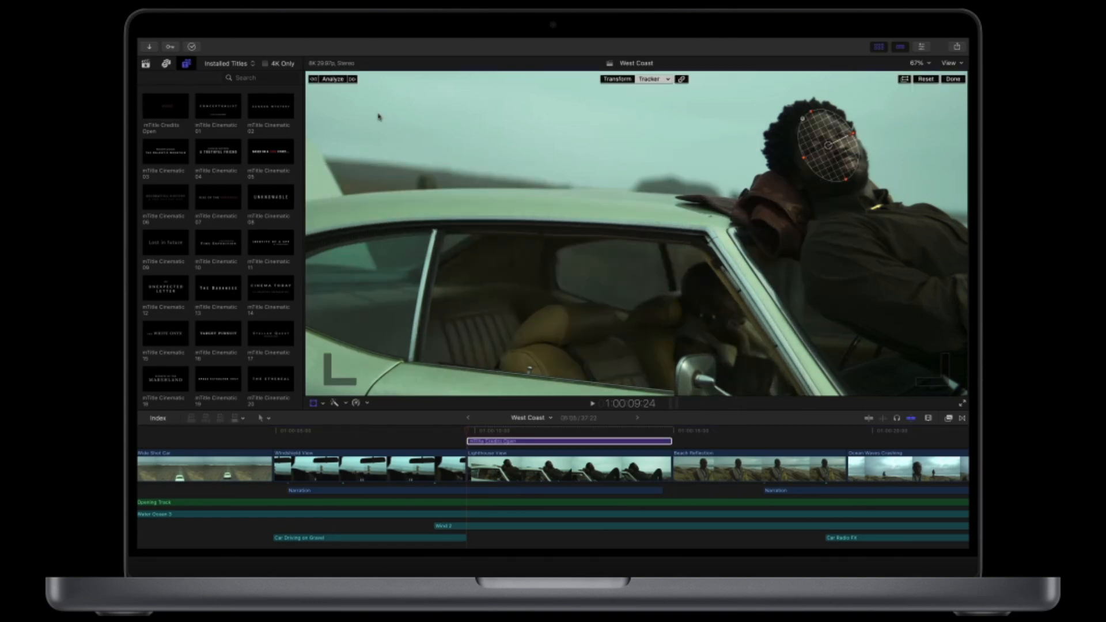
pyautogui.click(330, 78)
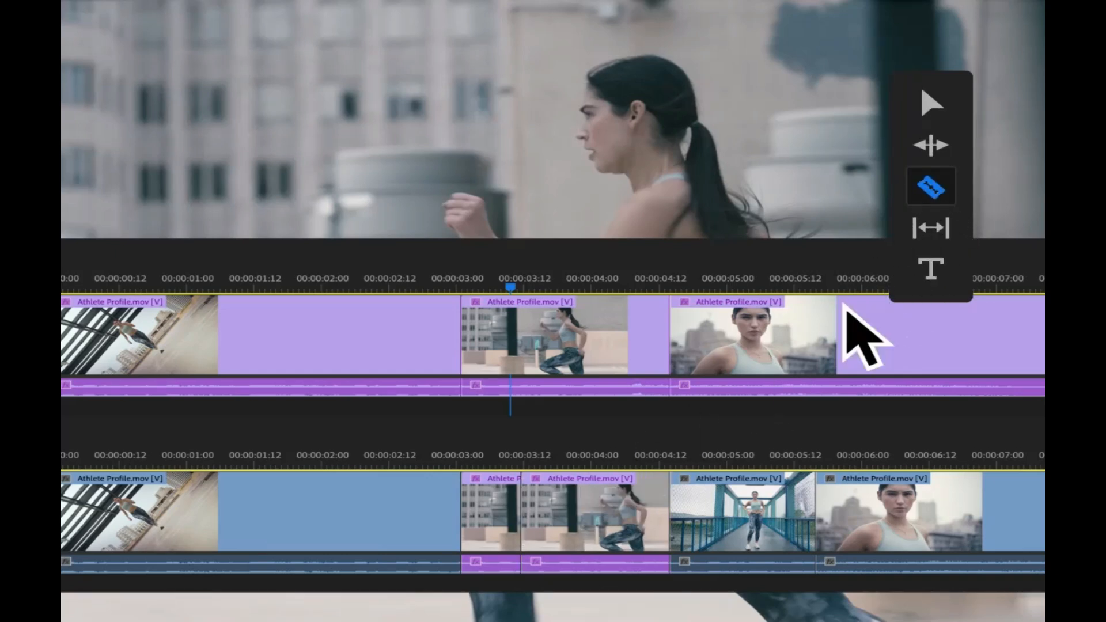
# Switch to the Ripple Edit tool for trimming the Athlete Profile clip's start
pyautogui.click(930, 145)
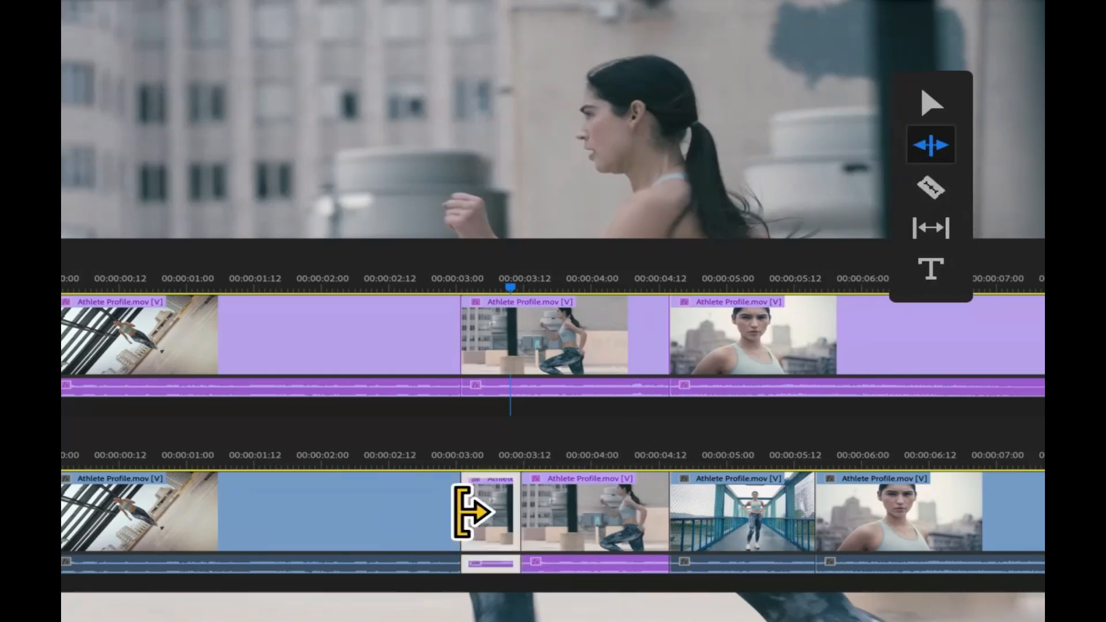